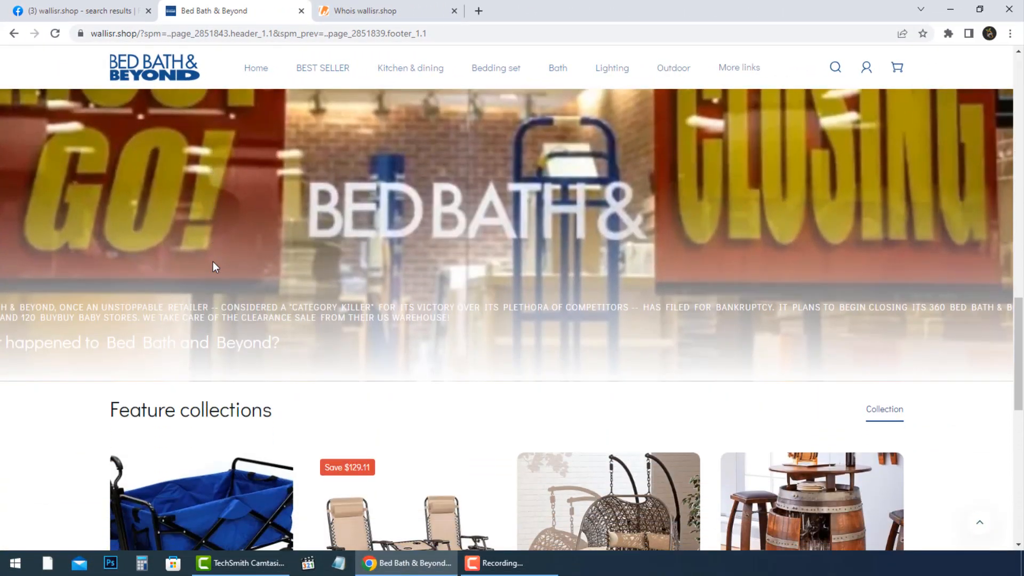
# Scroll down the wallisr.shop home page past the clearance banner and featured products to the footer.
pyautogui.scroll(-3)
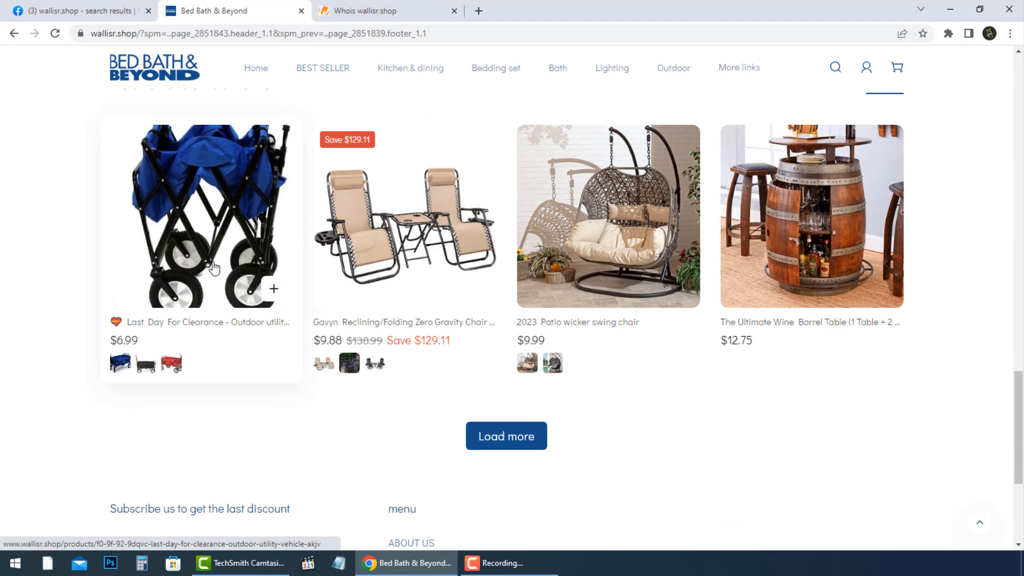
pyautogui.scroll(-3)
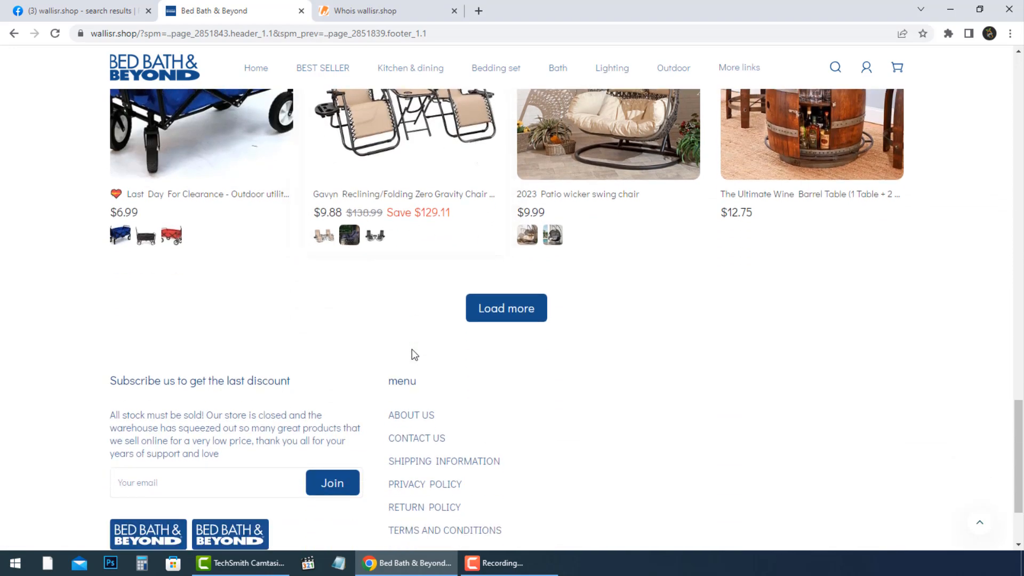
pyautogui.scroll(-3)
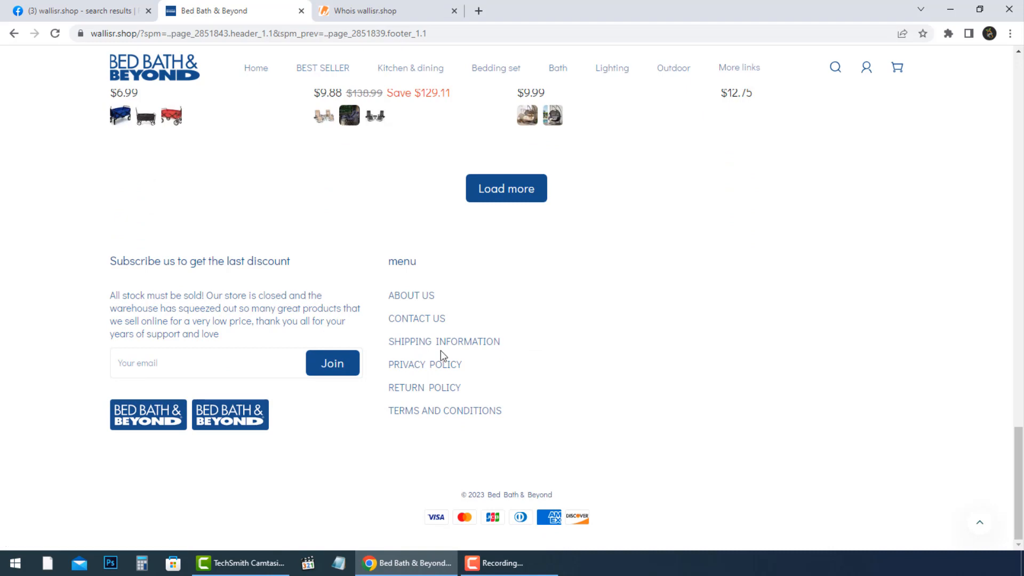
pyautogui.scroll(3)
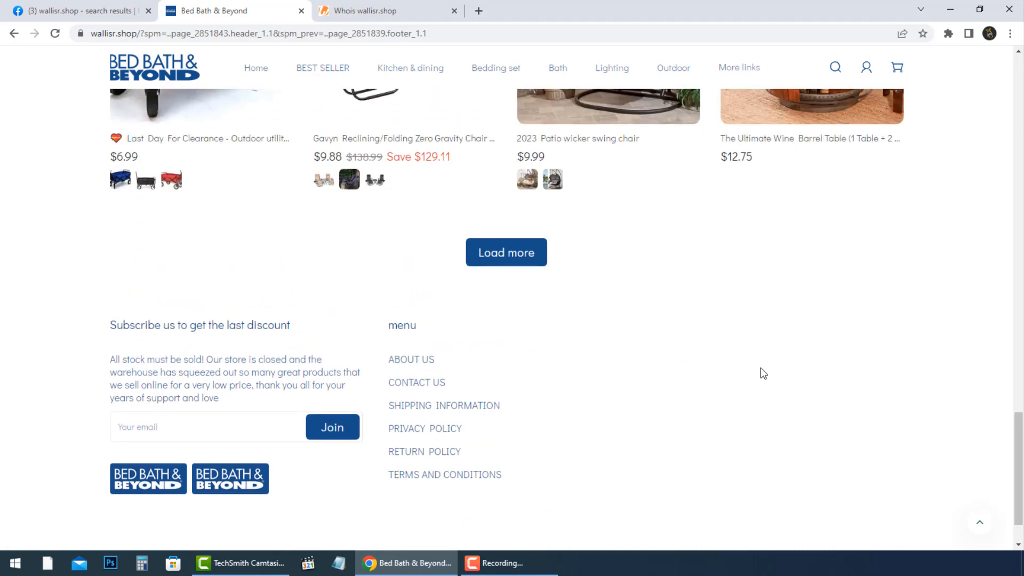
pyautogui.moveTo(642, 376)
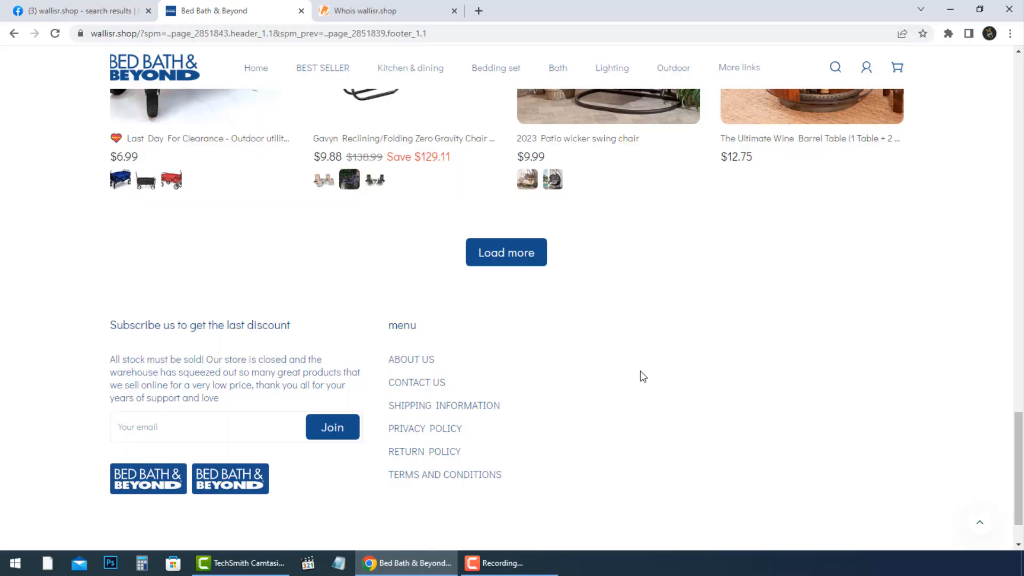
# Open Contact Us from the footer and view the email and London company address.
pyautogui.click(416, 382)
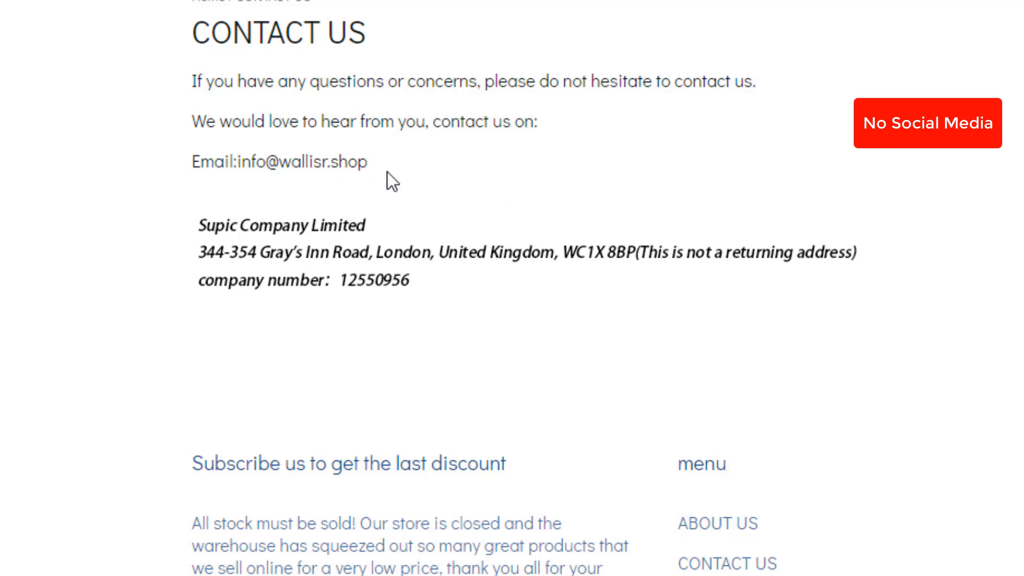
pyautogui.scroll(3)
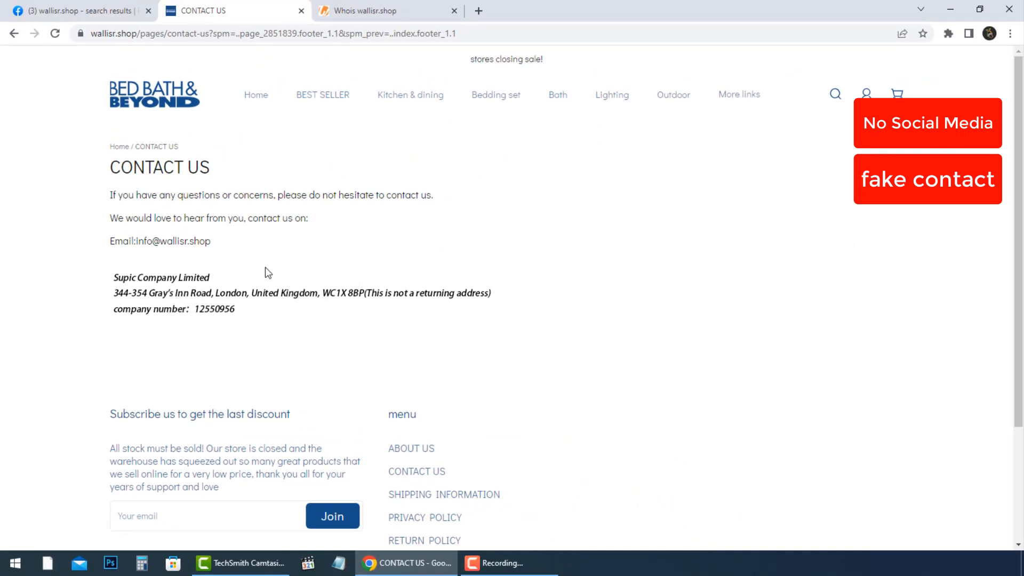
# View the wallisr.shop Whois record: GoDaddy registrar, registered 2023-05-11, expiring 2024-05-11.
pyautogui.click(375, 11)
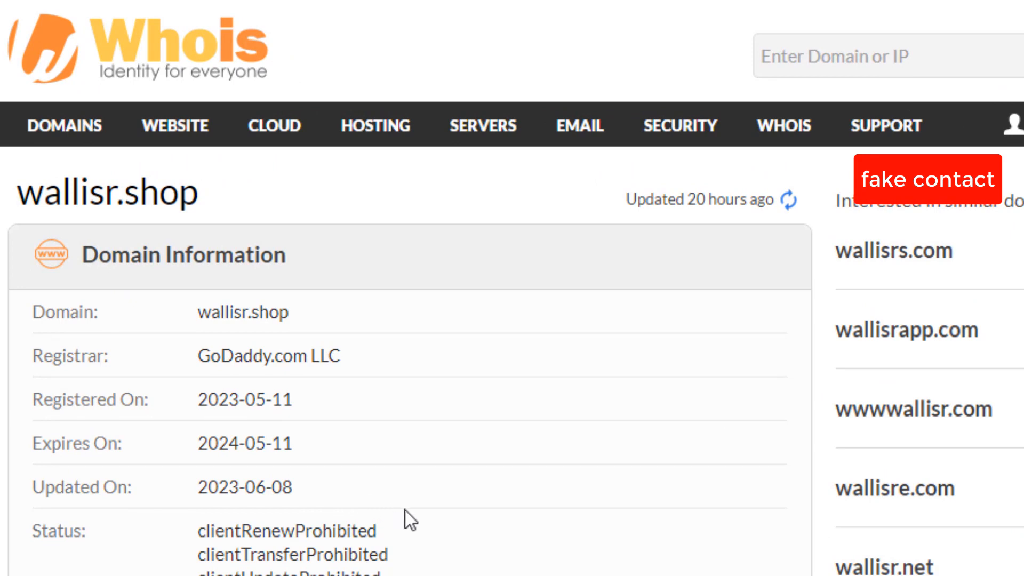
# Return to the wallisr.shop store tab to browse its products.
pyautogui.click(233, 12)
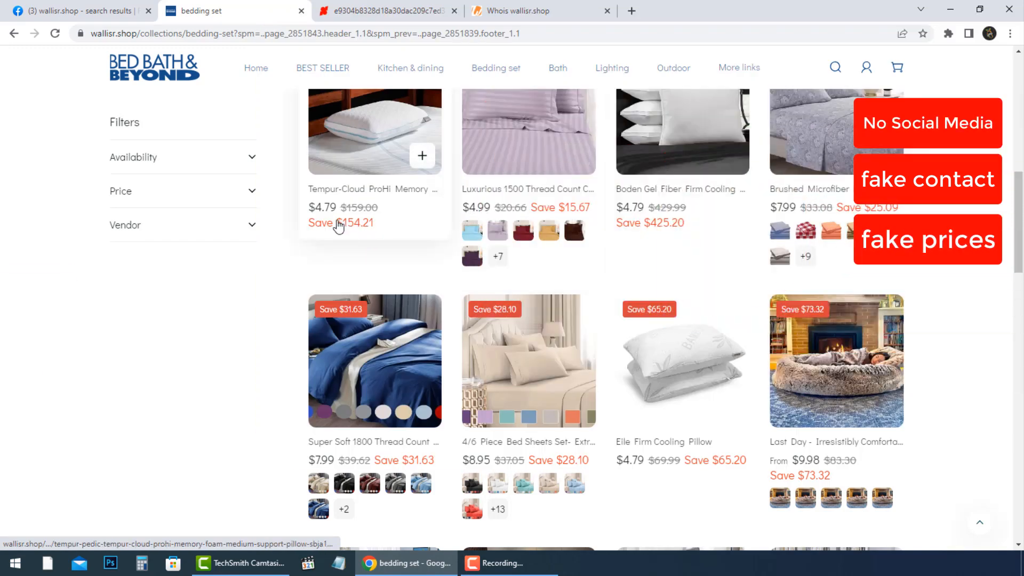